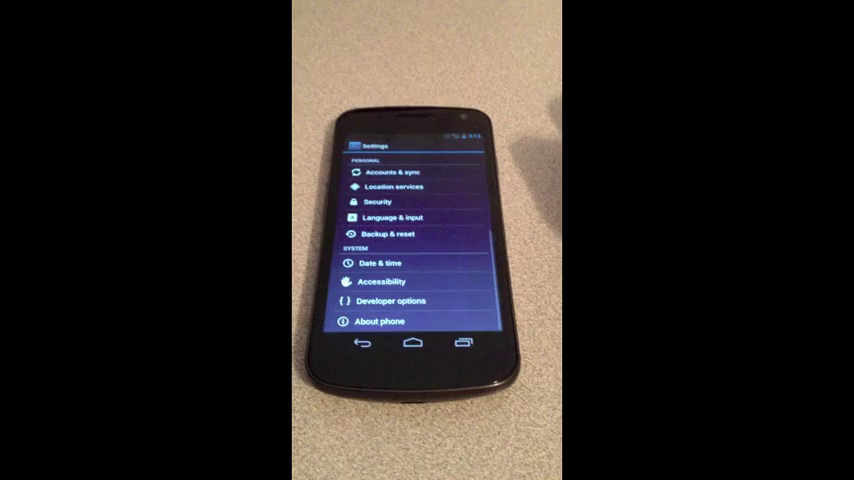
# Step: Scroll down the Settings list and open Backup & reset under Personal
pyautogui.scroll(-3)
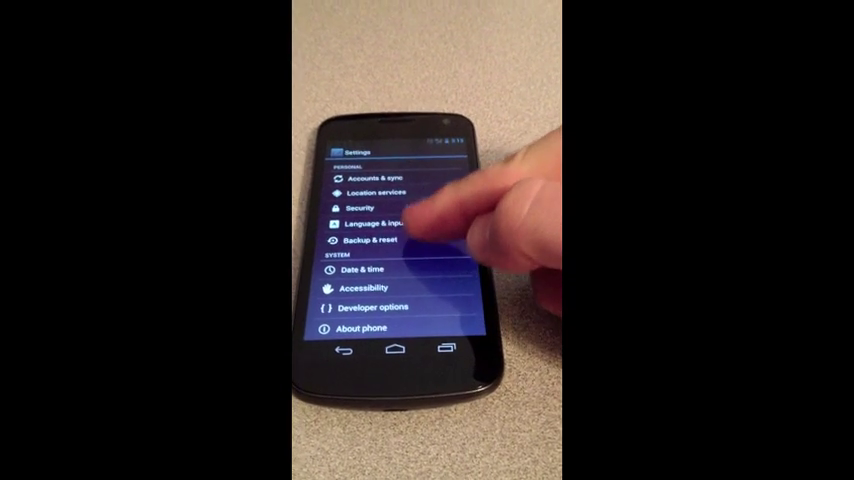
pyautogui.click(366, 240)
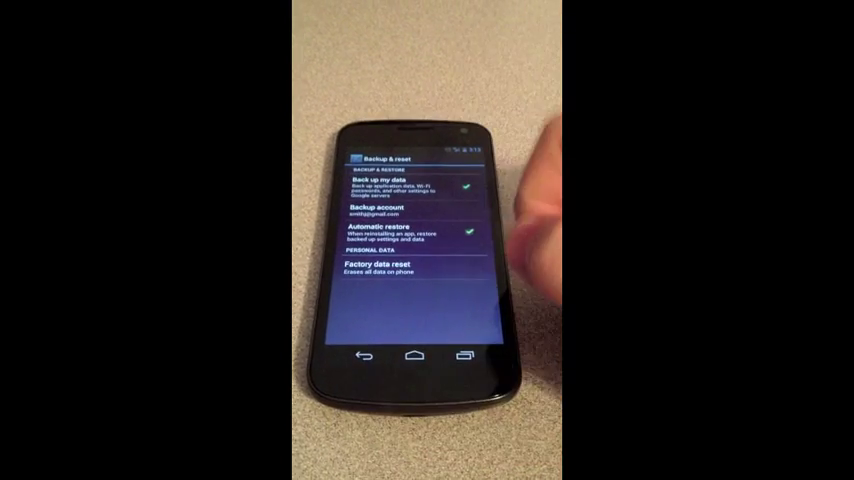
# Step: Open Factory data reset to show the internal storage erase warning
pyautogui.click(378, 268)
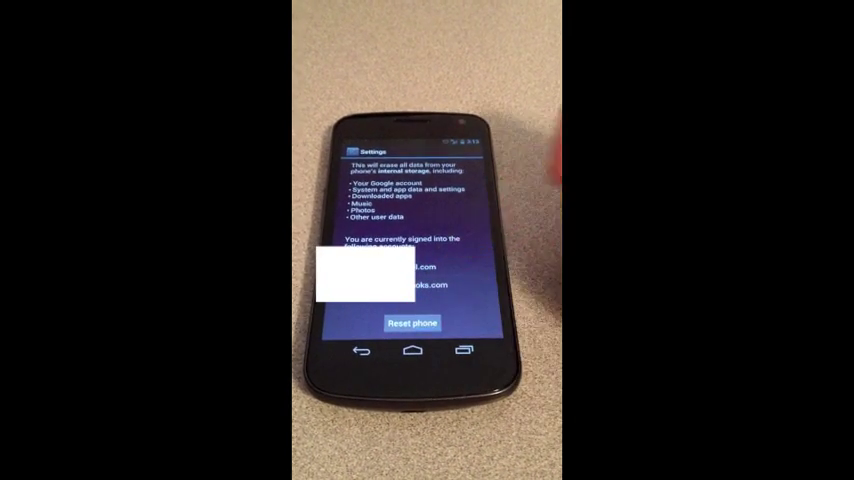
# Step: Confirm Reset phone and Erase everything so the phone powers off to wipe
pyautogui.click(413, 323)
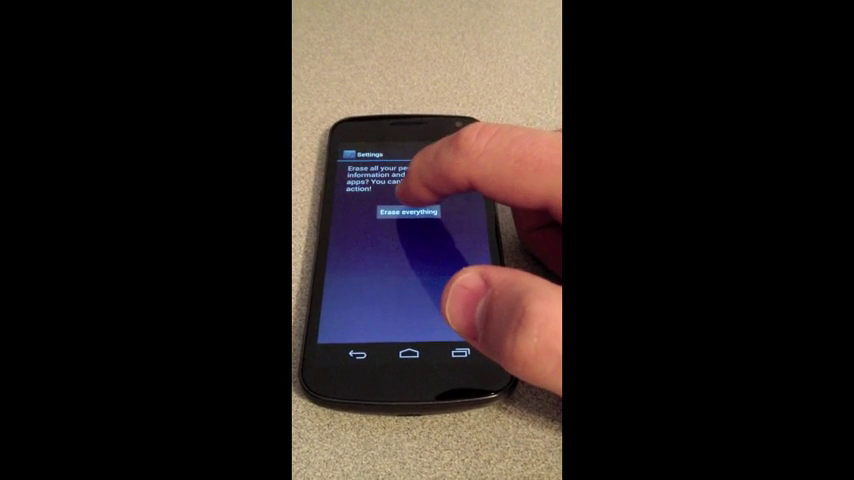
pyautogui.click(408, 212)
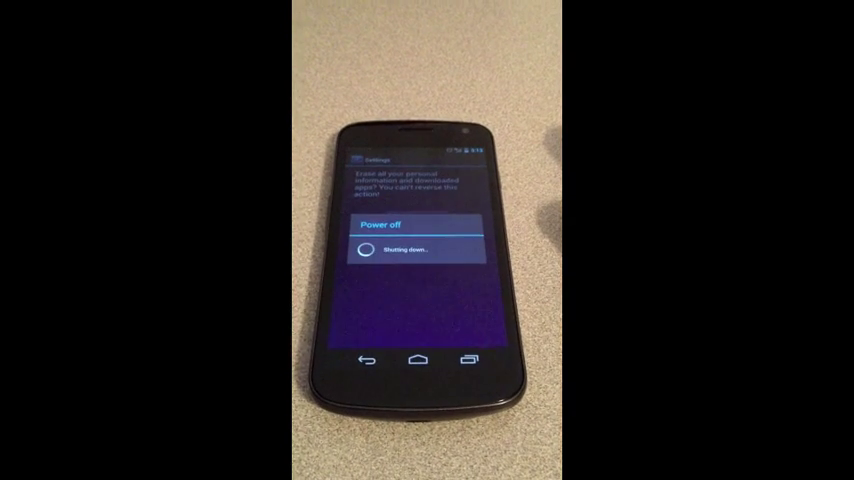